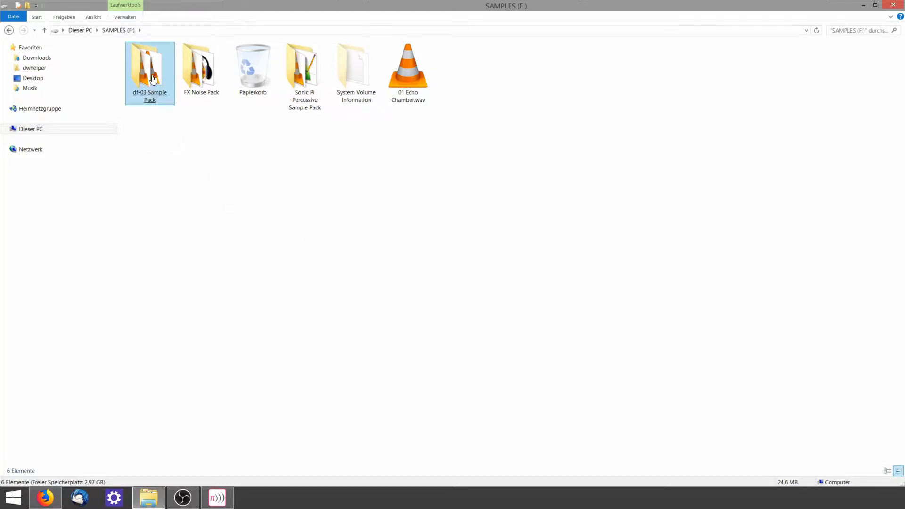
Select the df-03 Sample Pack folder on SAMPLES (F:) and drag it toward Sonic Pi.
click(305, 69)
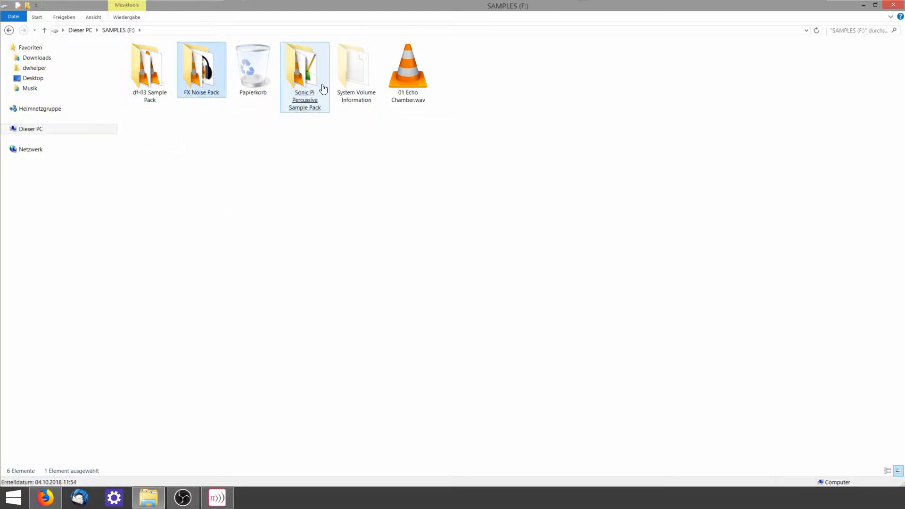
click(149, 69)
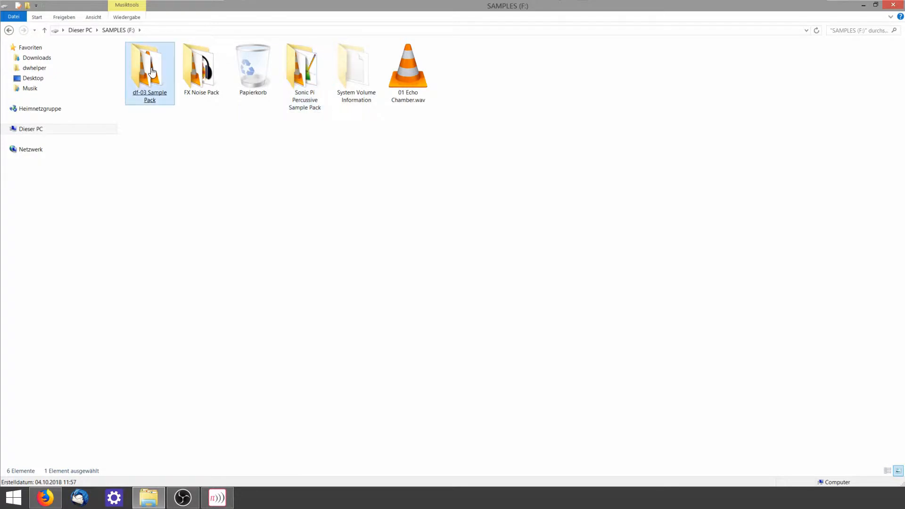
drag(149, 67, 179, 317)
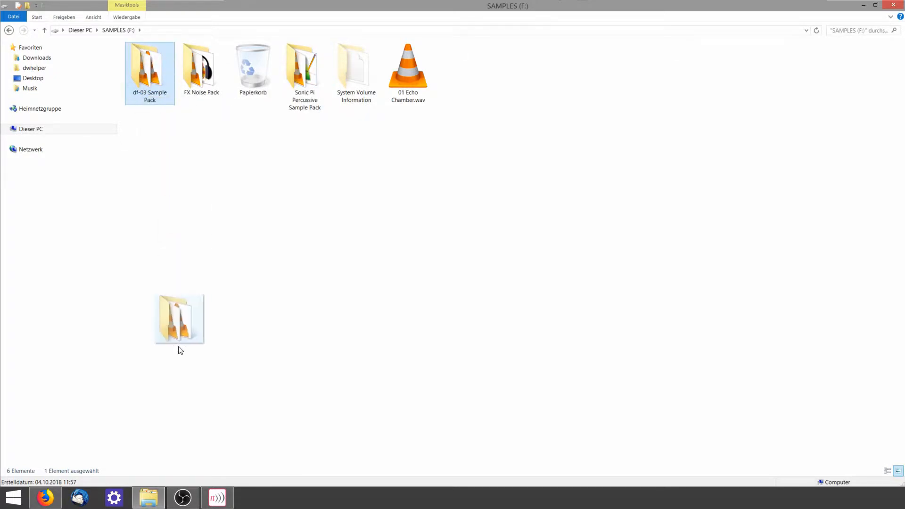
Drop the pack path into the buffer as samples =, add sample samples, and run it.
click(216, 496)
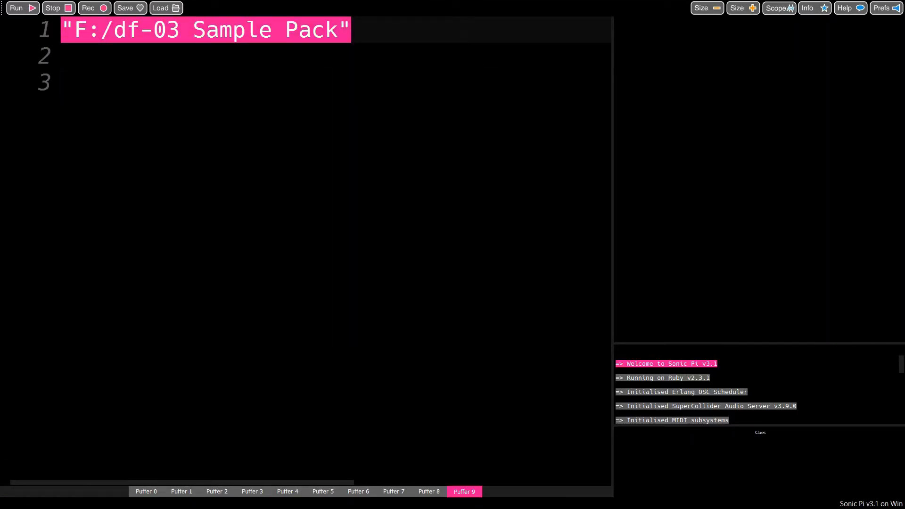
text(sample)
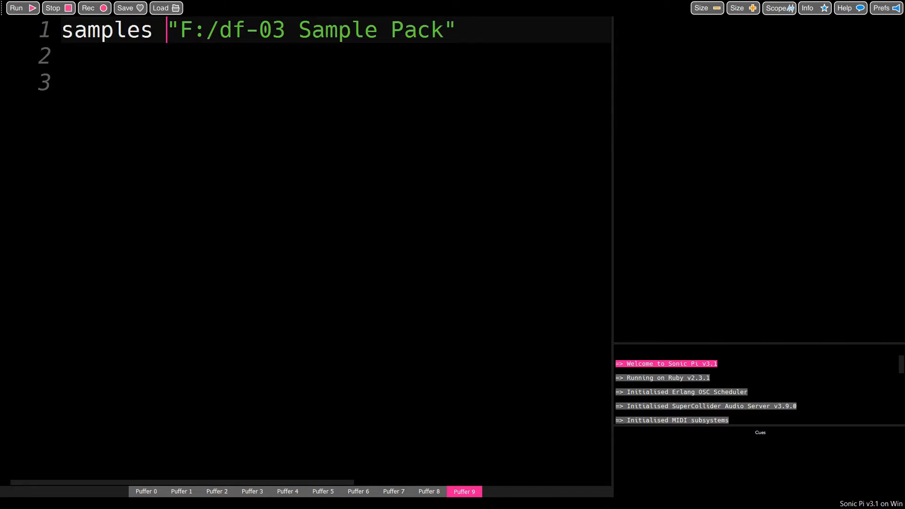
text(sample samples)
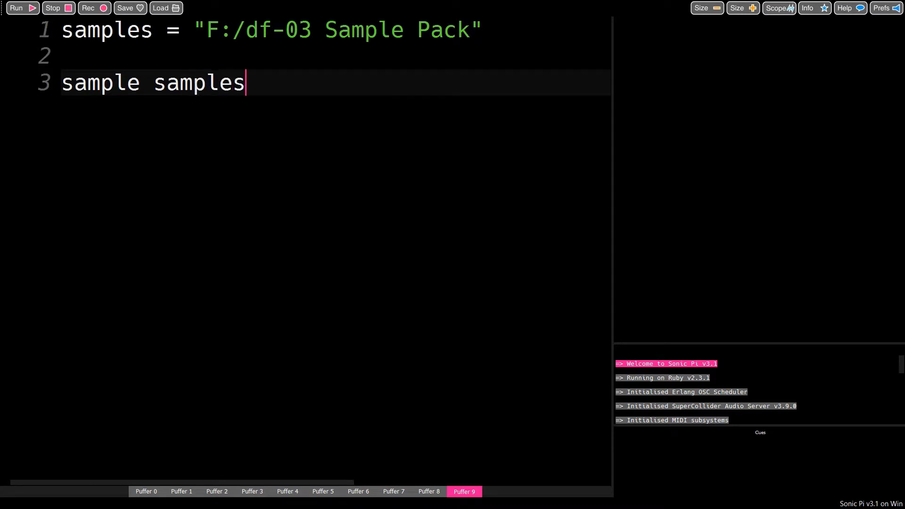
click(17, 8)
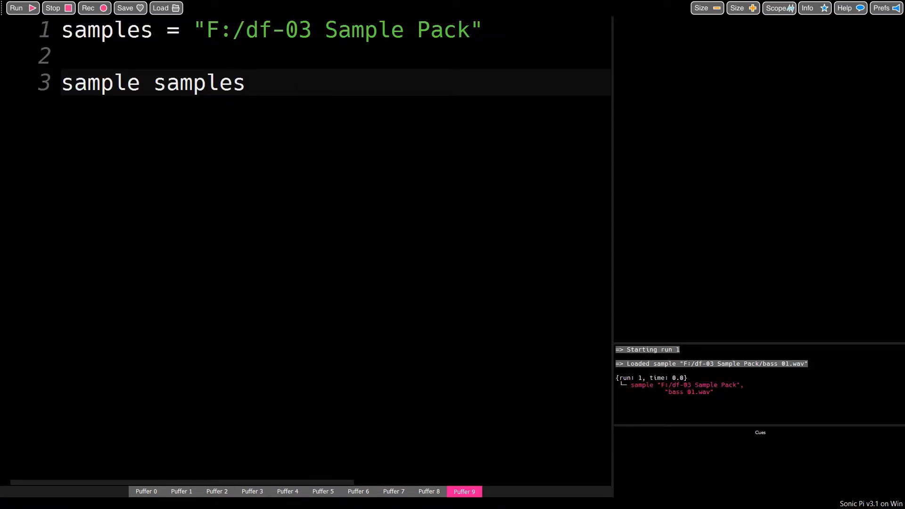
Run sample samples with indexes like , 1 to play other pack files, then remove the index.
click(17, 7)
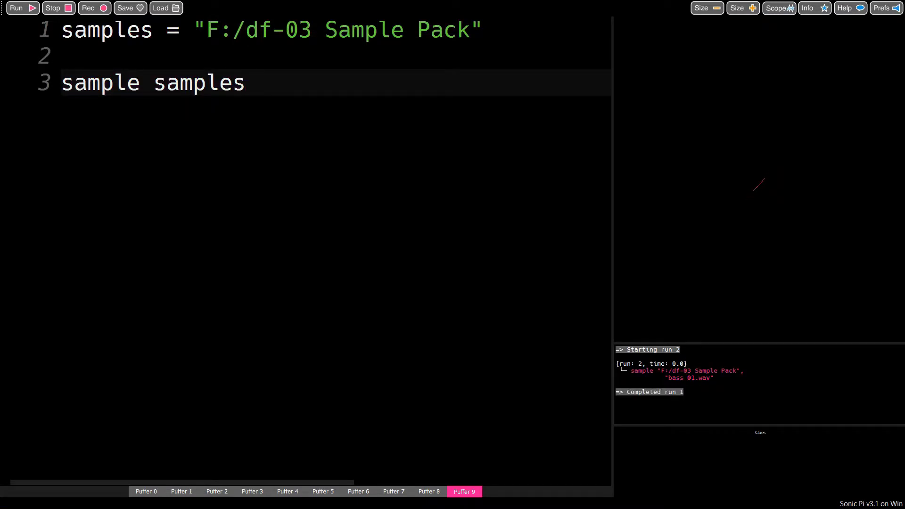
text(, 1)
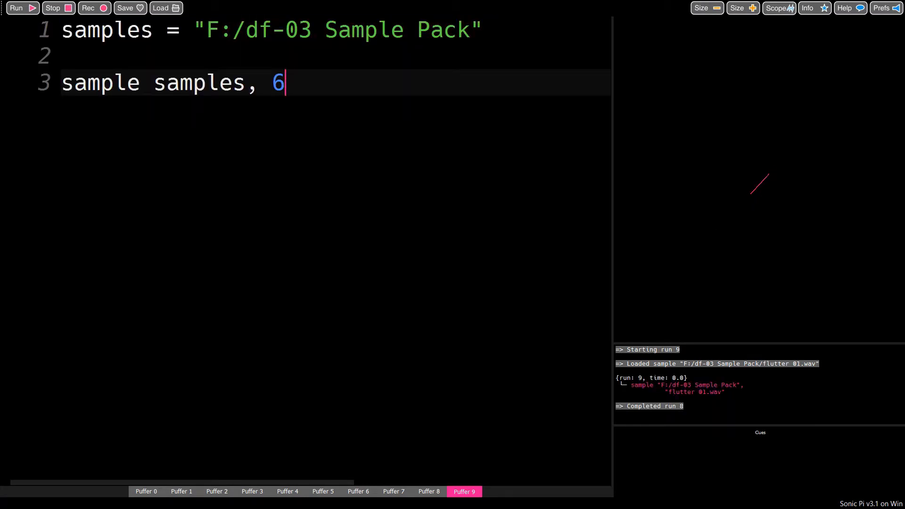
text(pi)
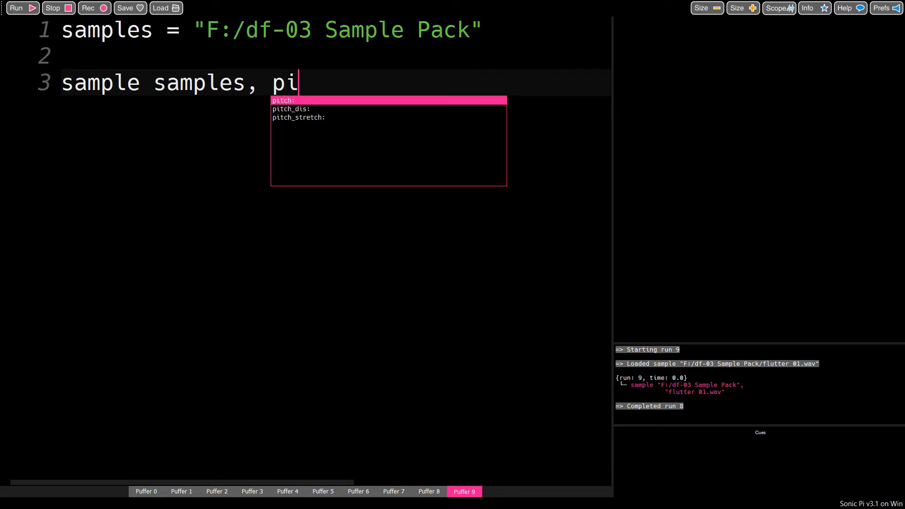
text(ck)
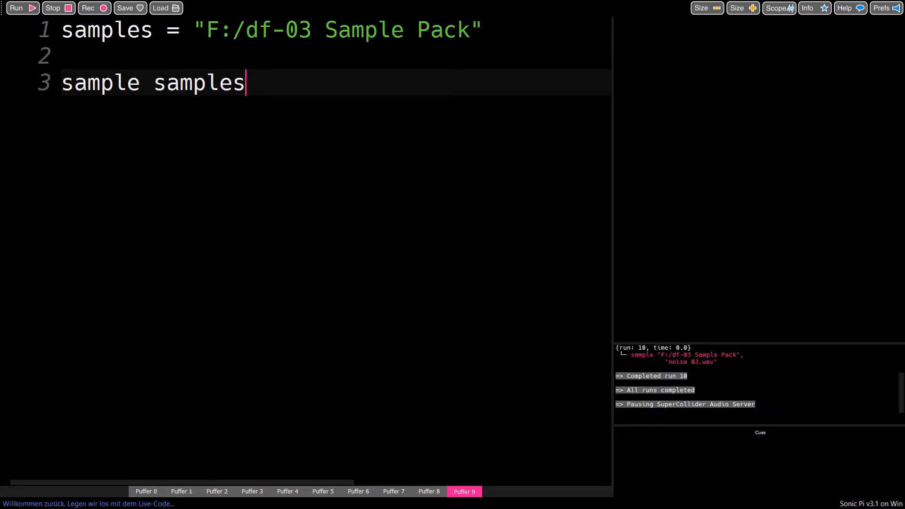
Change line 3 to sample samples, 'noise', 2 and run it to play noise samples.
text(, '')
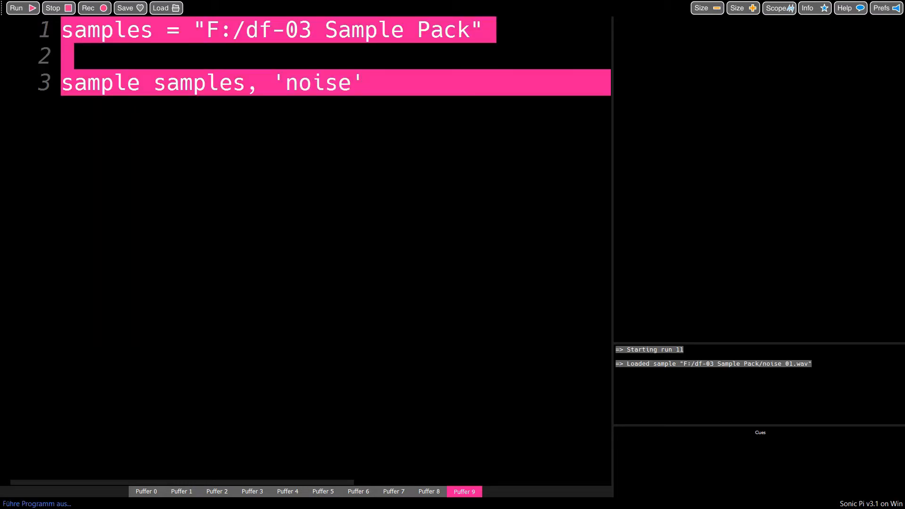
text(,)
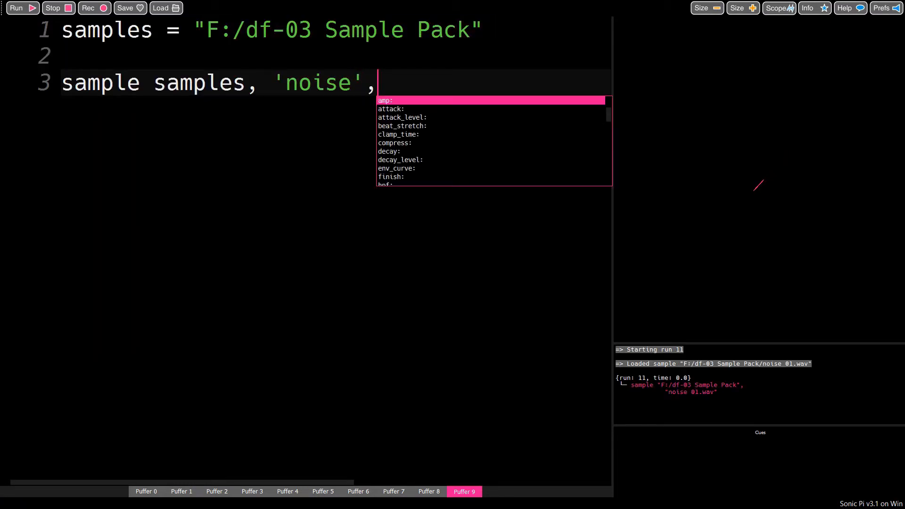
text(1)
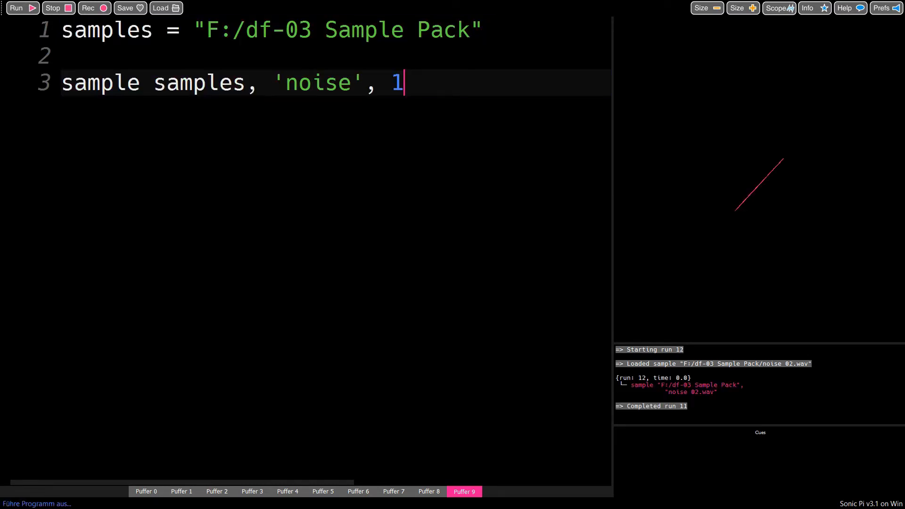
text(2)
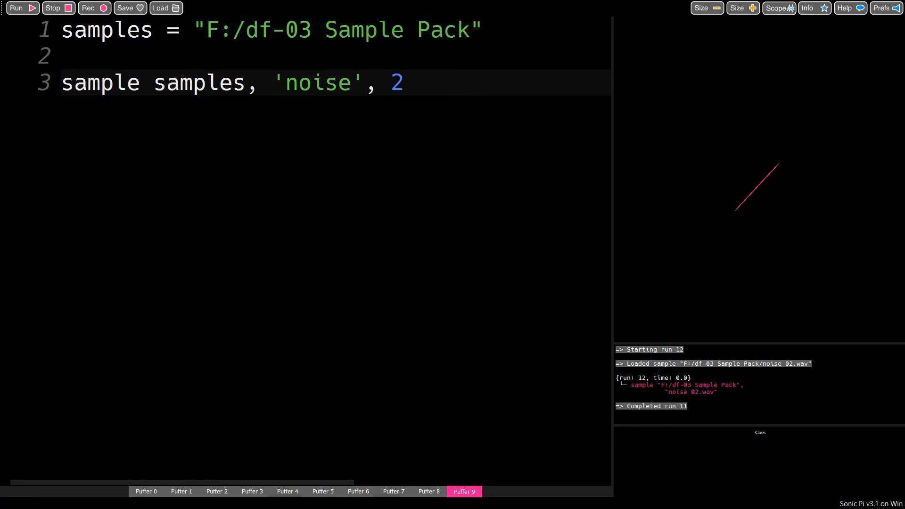
click(19, 8)
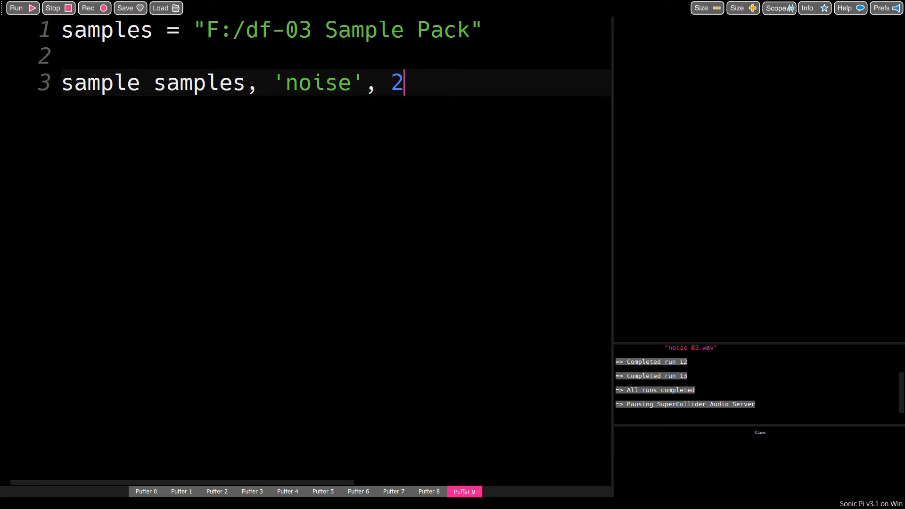
Drop the index, change the filter to 'noirrr', and run to get the no-match message.
key(BackSpace)
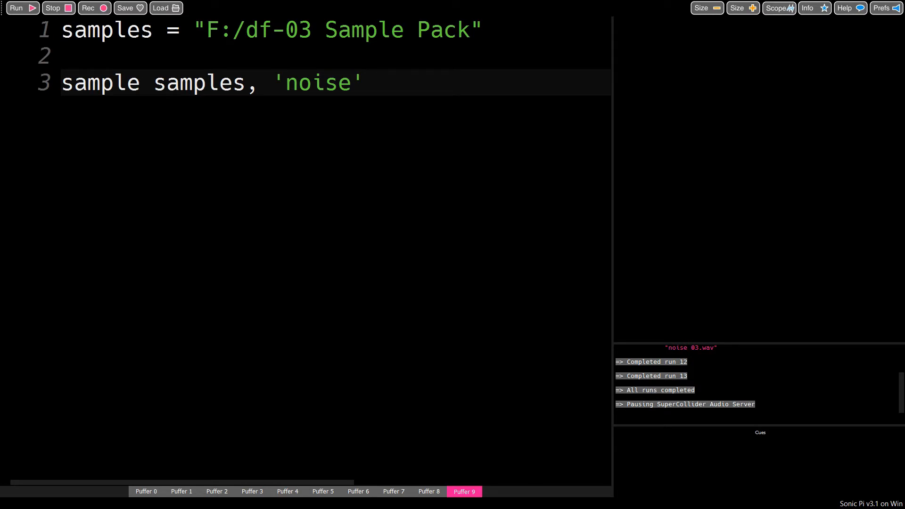
key(Backspace)
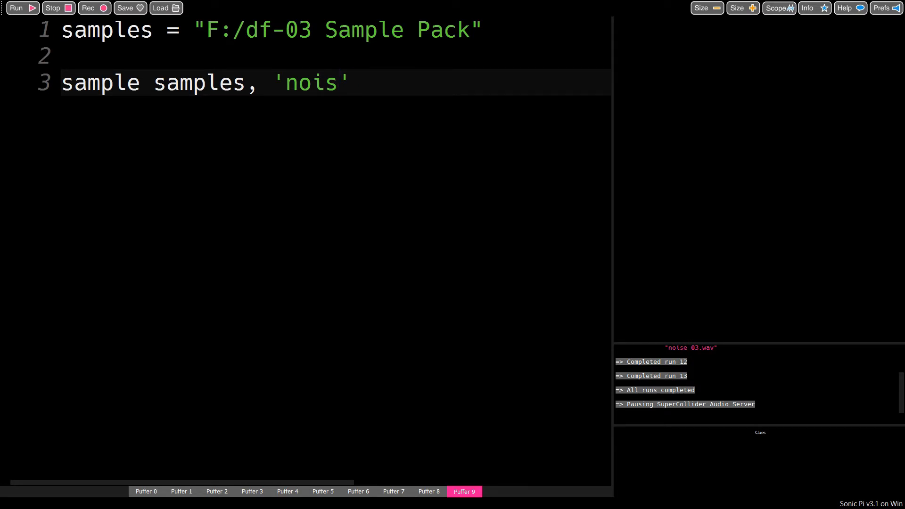
text(rrr)
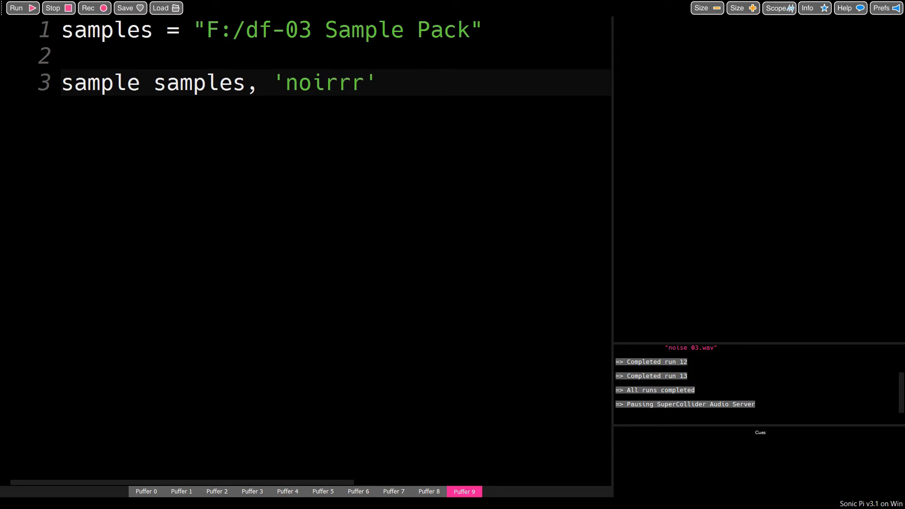
click(18, 7)
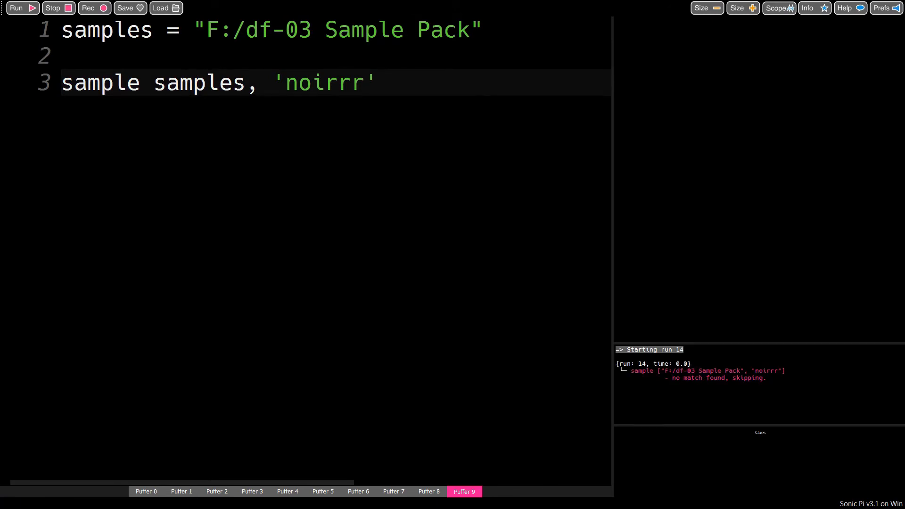